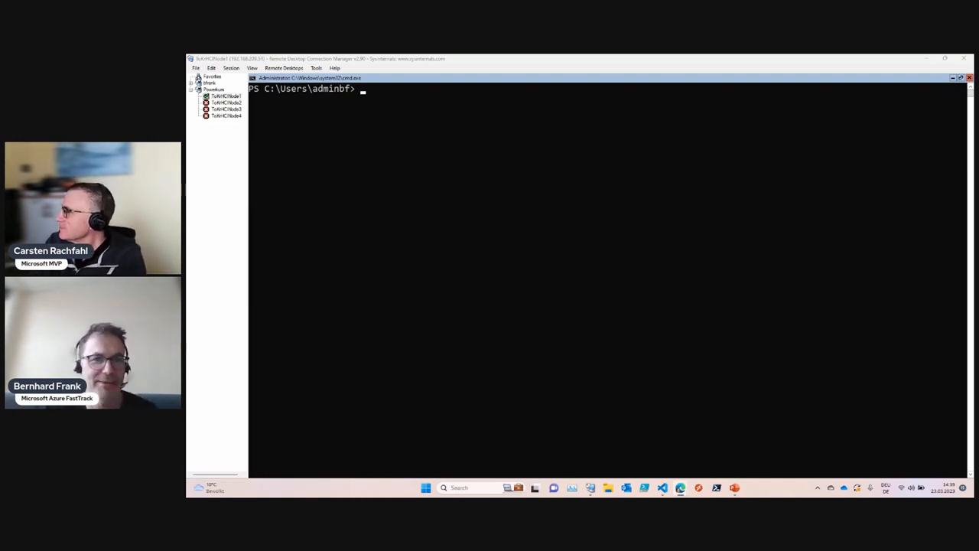
Silence verbose output with $VerbosePreference before querying the OS image version via DISM
{"action": "type", "text": "$VerbosePreference = \"silent\""}
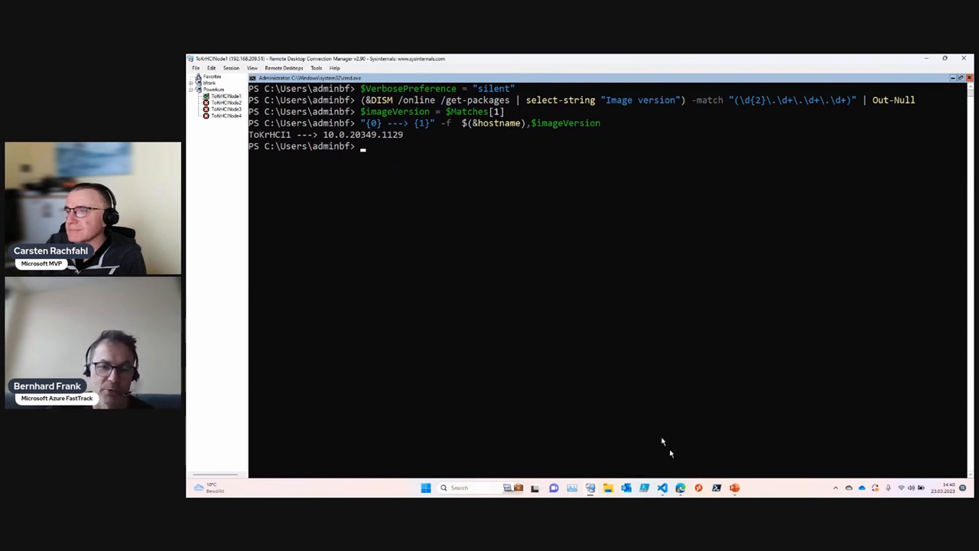
{"action": "mouse_move", "coordinate": [673, 459]}
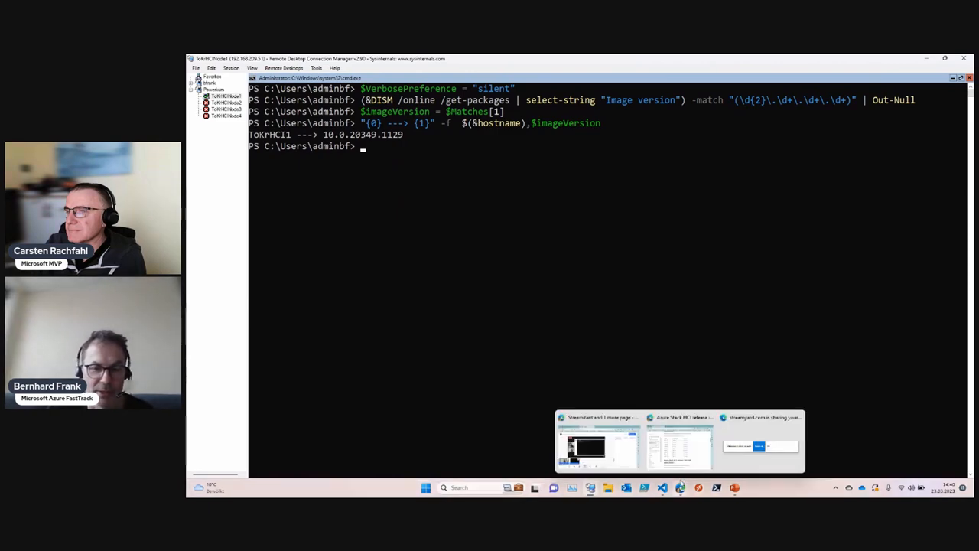
{"action": "left_click", "coordinate": [680, 441]}
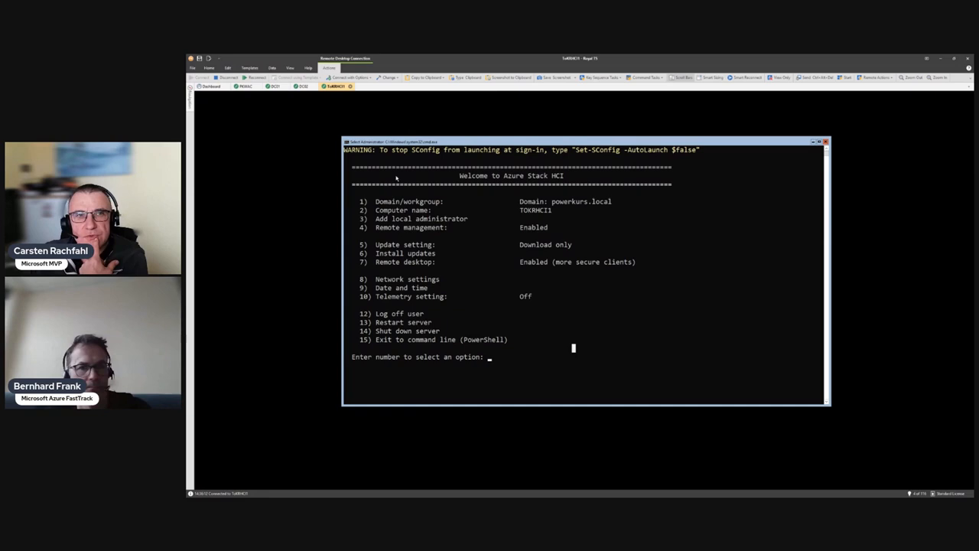
{"action": "mouse_move", "coordinate": [245, 117]}
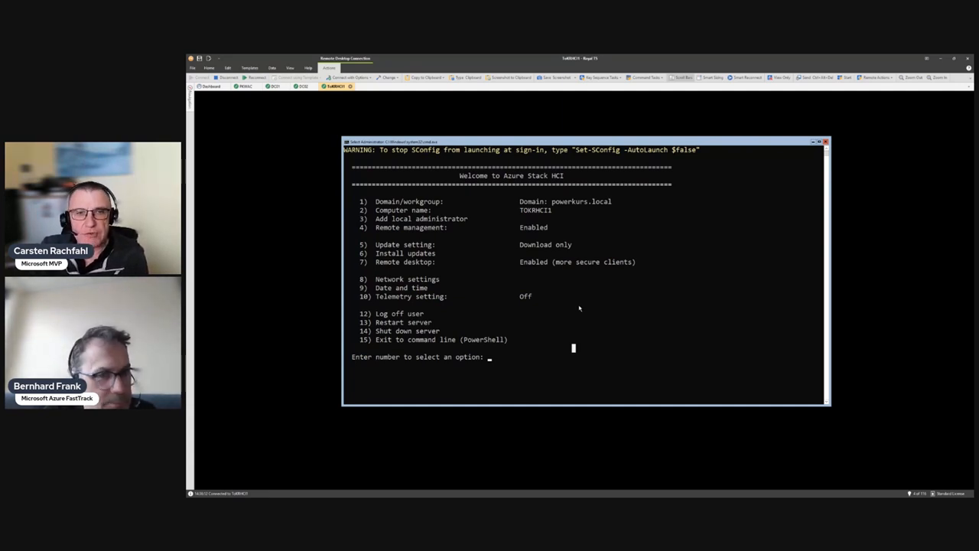
{"action": "type", "text": "5"}
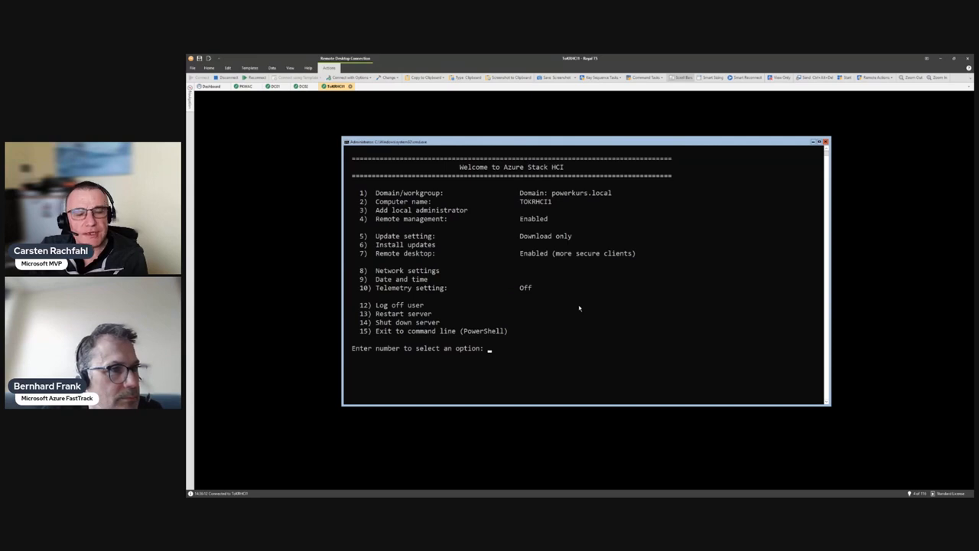
In SConfig choose 6 Install updates, then 1 All quality updates and start the search
{"action": "type", "text": "6"}
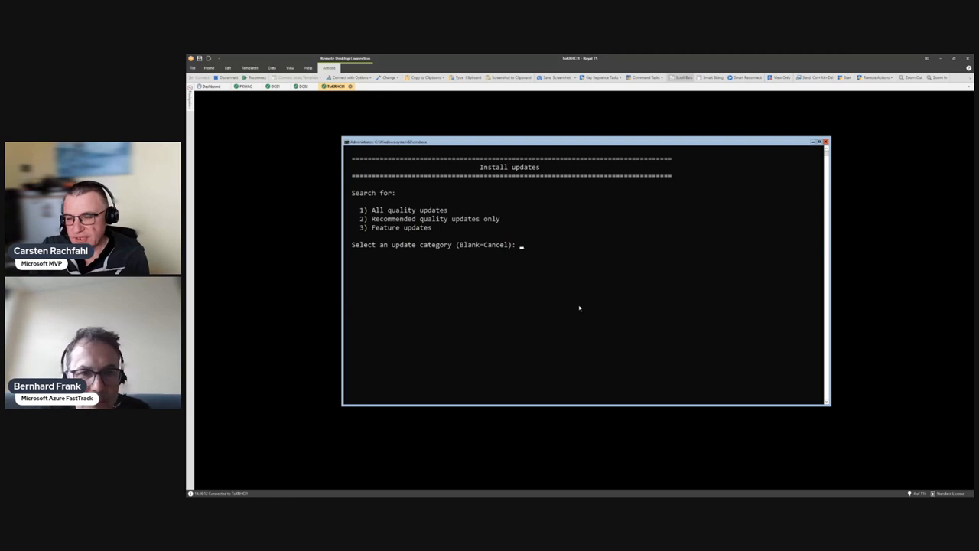
{"action": "type", "text": "1"}
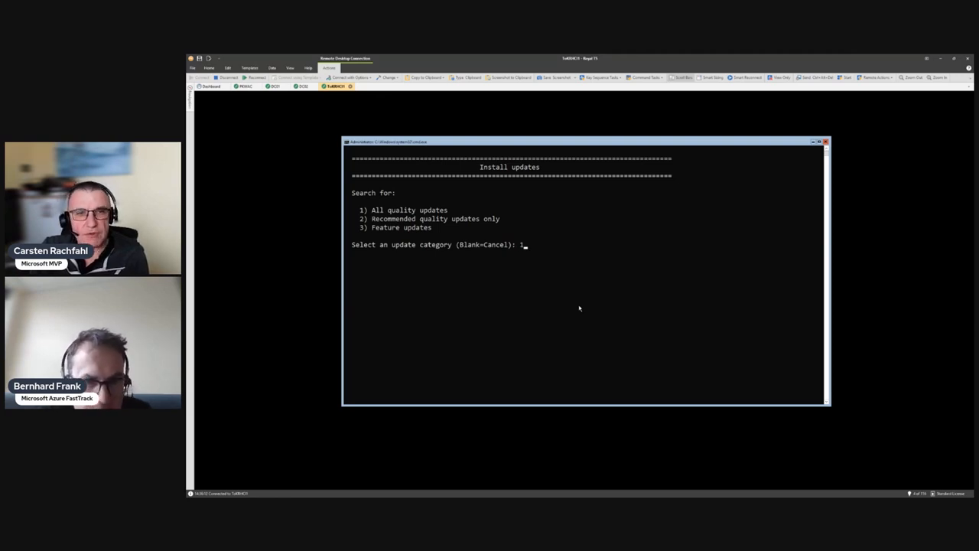
{"action": "key", "text": "enter"}
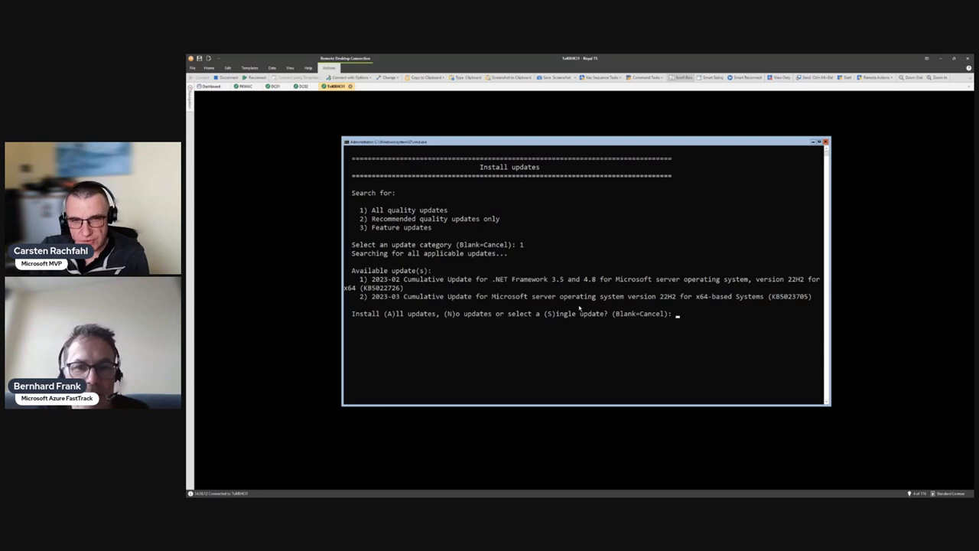
Answer 'a' to install all found updates and return TOKHCI1 to the SConfig main menu
{"action": "type", "text": "a"}
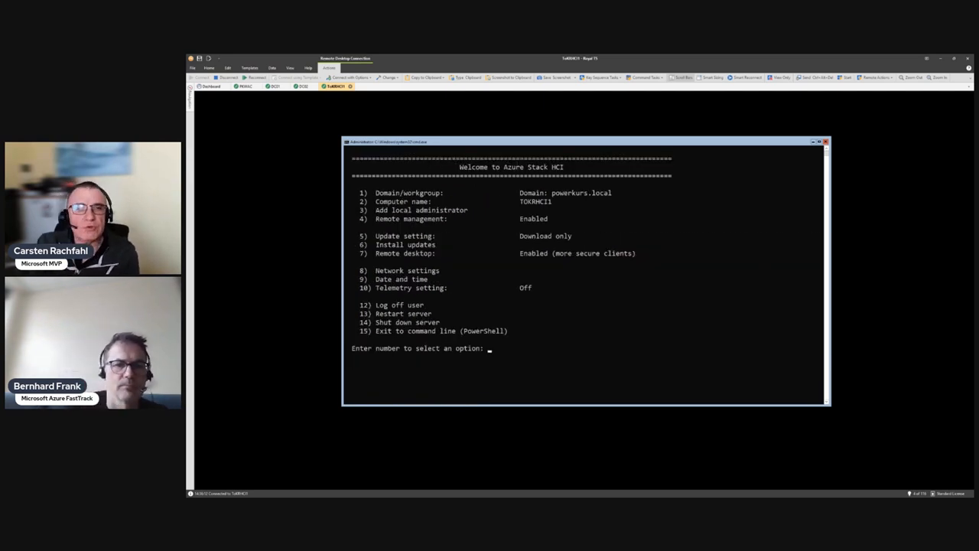
Exit SConfig to PowerShell via option 15 and run Restart-Computer, rerunning it with -Force
{"action": "type", "text": "1"}
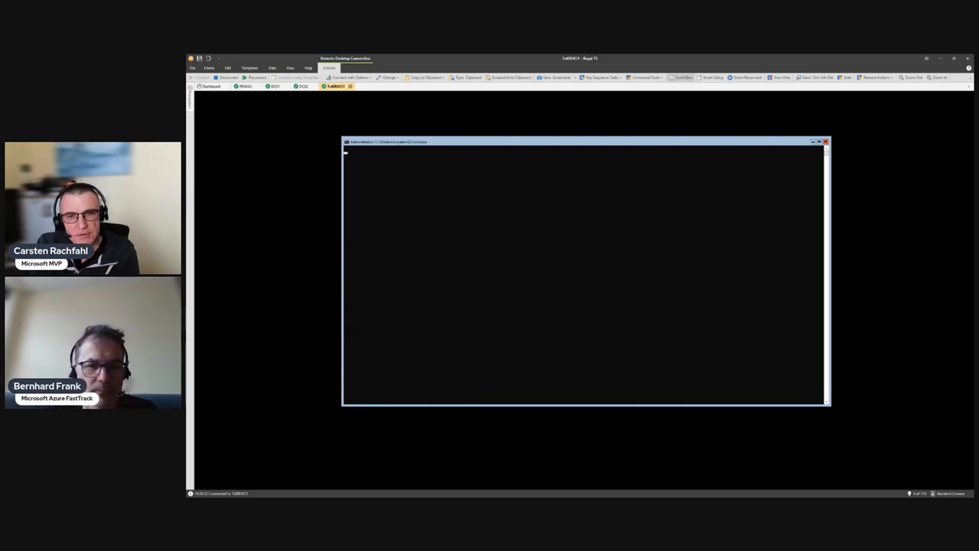
{"action": "type", "text": "restart-c"}
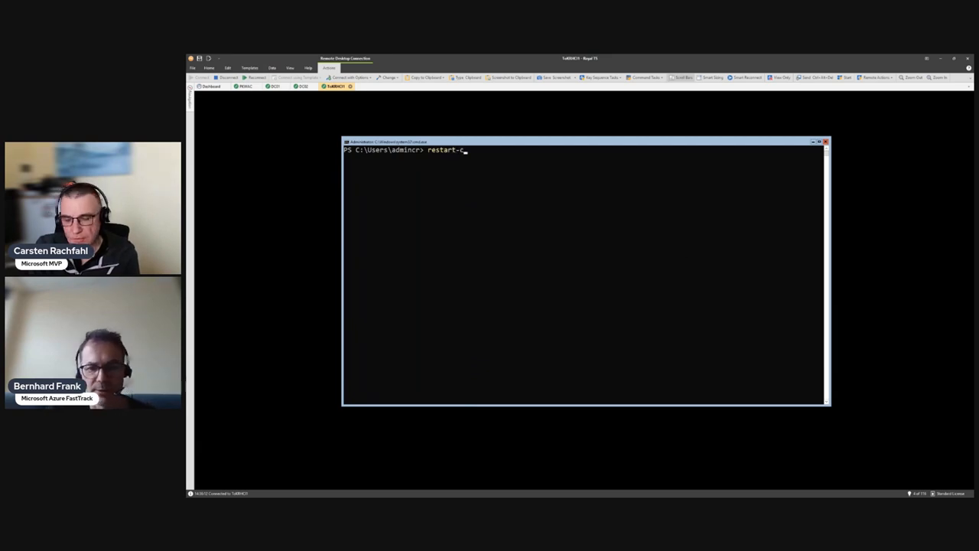
{"action": "key", "text": "Enter"}
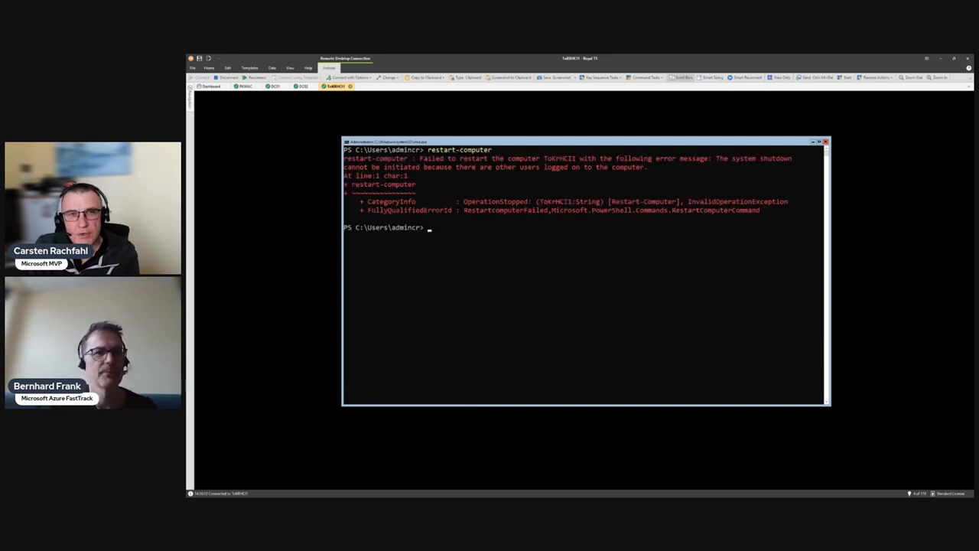
{"action": "type", "text": "restart-computer -"}
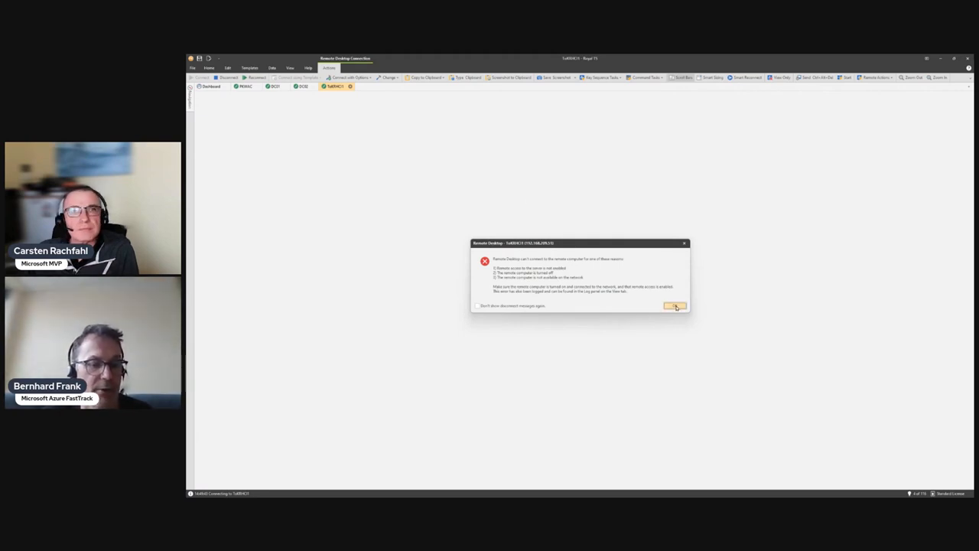
Dismiss the Remote Desktop disconnect notices and reconnect to TOKHCI1 from the navigation tree
{"action": "left_click", "coordinate": [673, 306]}
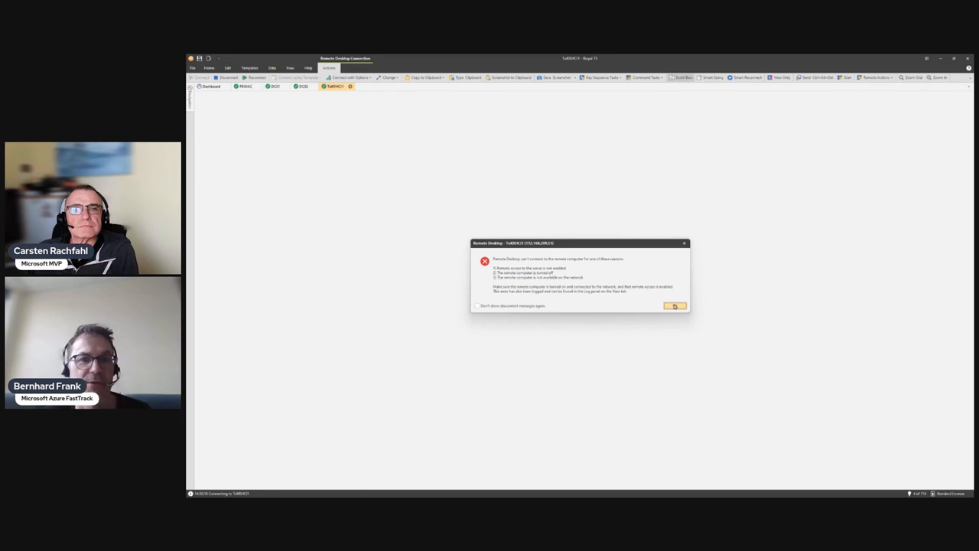
{"action": "left_click", "coordinate": [673, 306]}
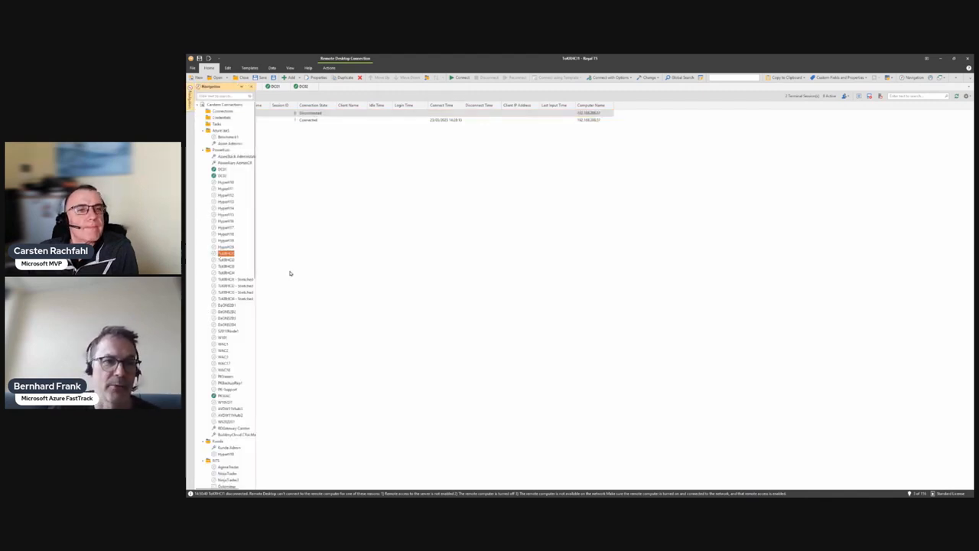
{"action": "double_click", "coordinate": [227, 248]}
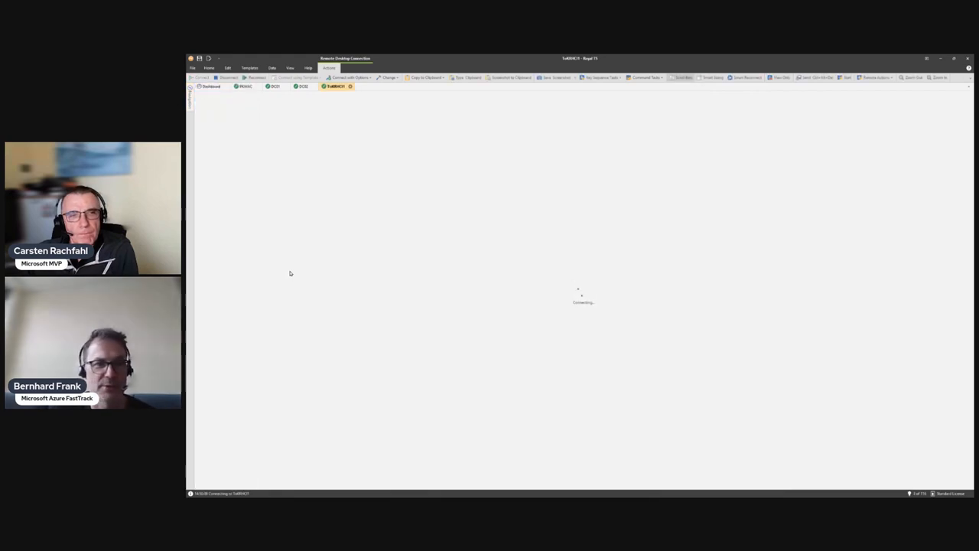